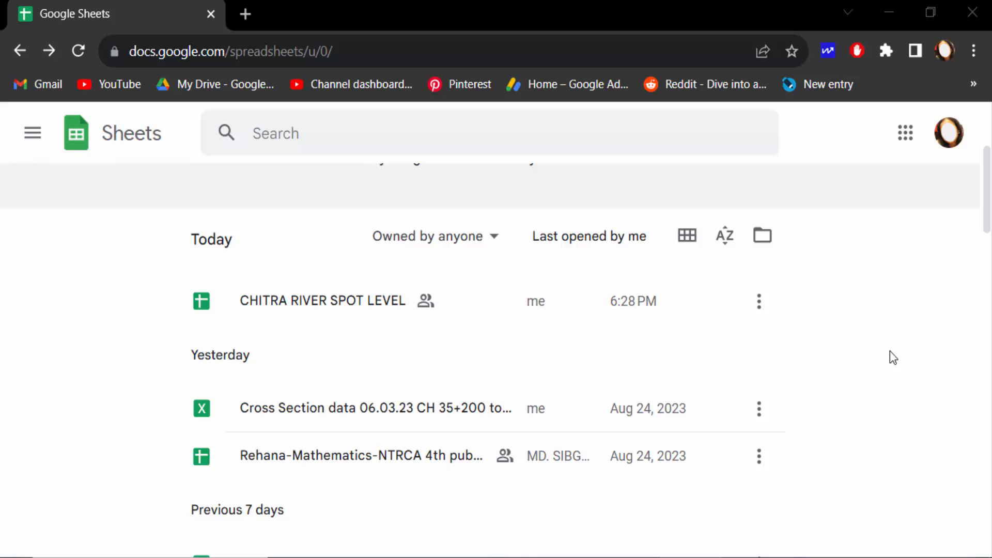
{"action": "mouse_move", "coordinate": [317, 308]}
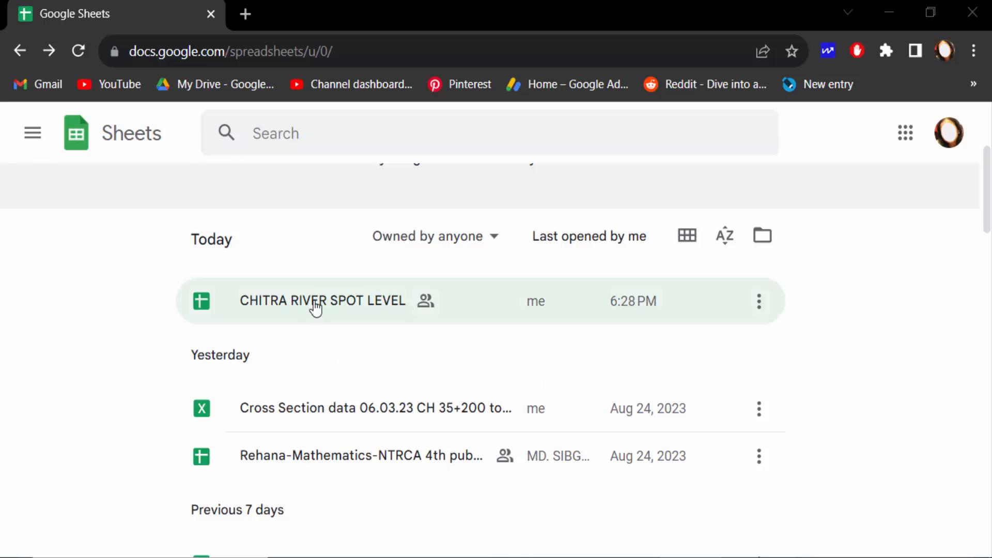
Open the CHITRA RIVER SPOT LEVEL spreadsheet from the Today file list
{"action": "scroll", "scroll_direction": "up", "scroll_amount": 3}
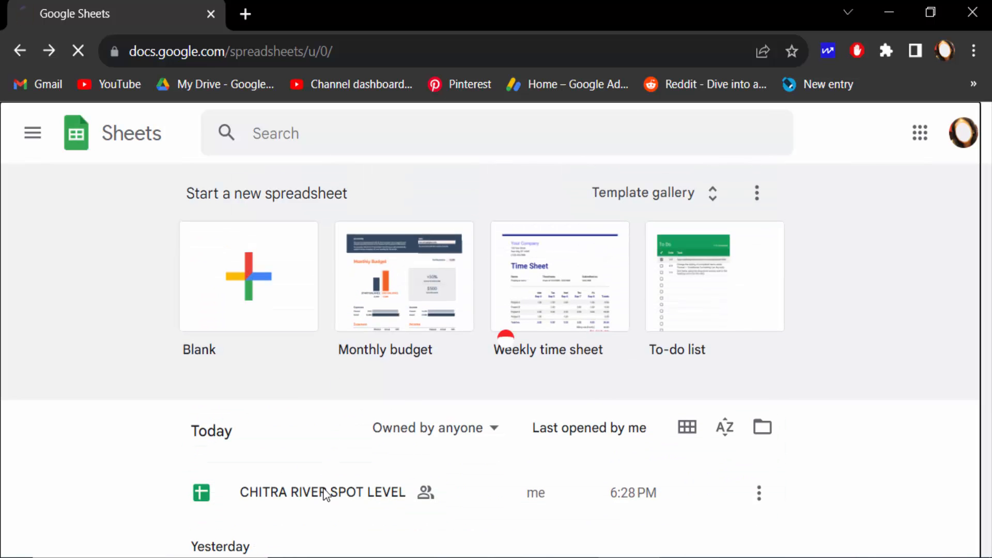
{"action": "left_click", "coordinate": [322, 493]}
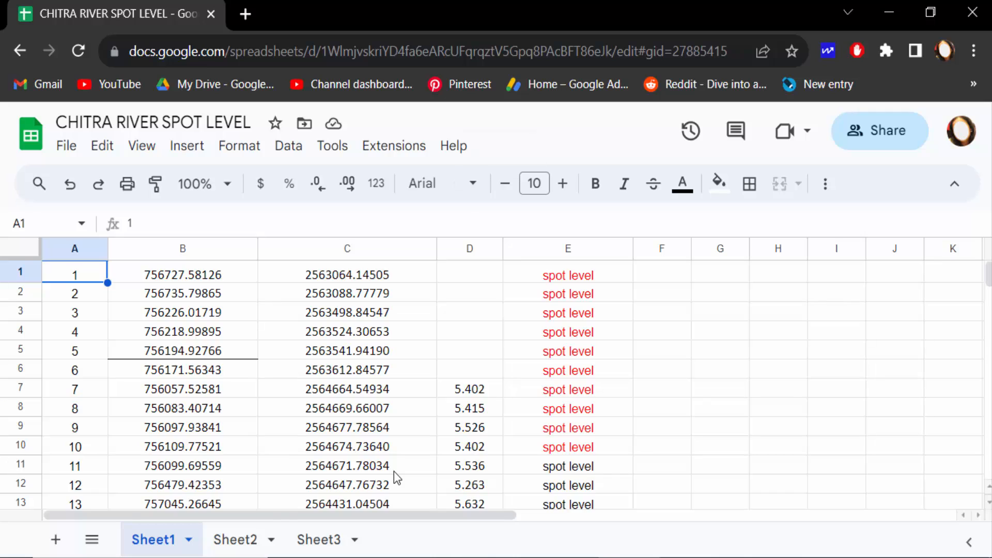
{"action": "mouse_move", "coordinate": [879, 131]}
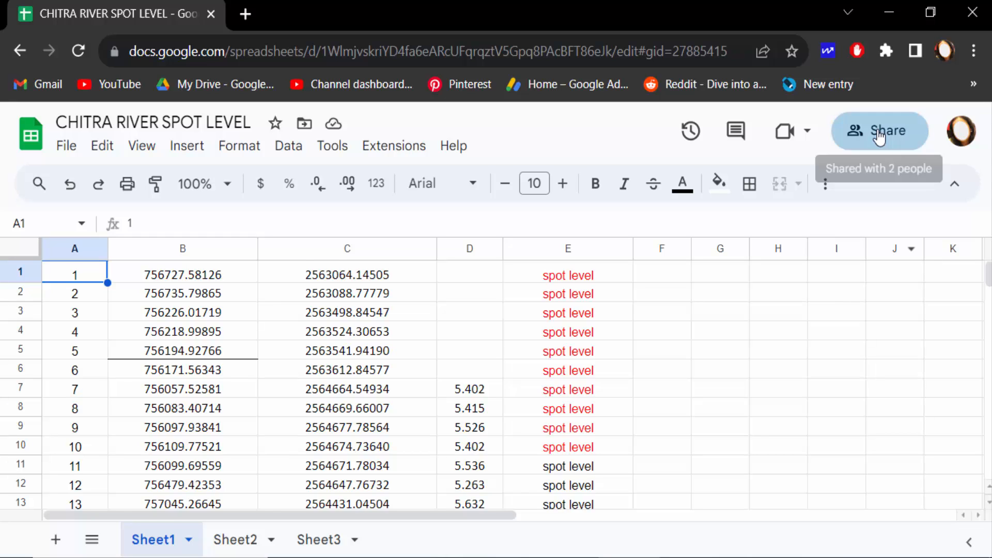
Remove the viewer's access to CHITRA RIVER SPOT LEVEL in the Share dialog
{"action": "left_click", "coordinate": [879, 131]}
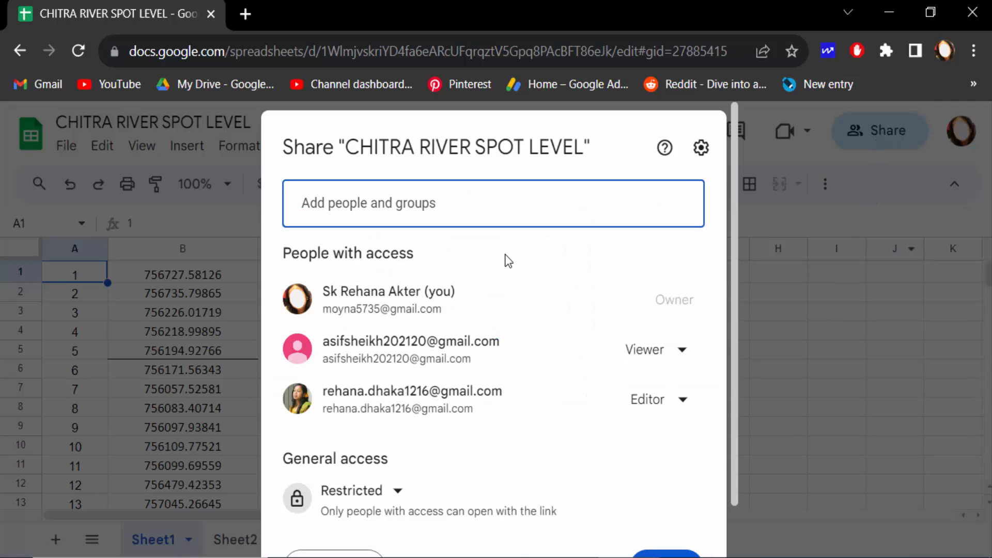
{"action": "mouse_move", "coordinate": [453, 341]}
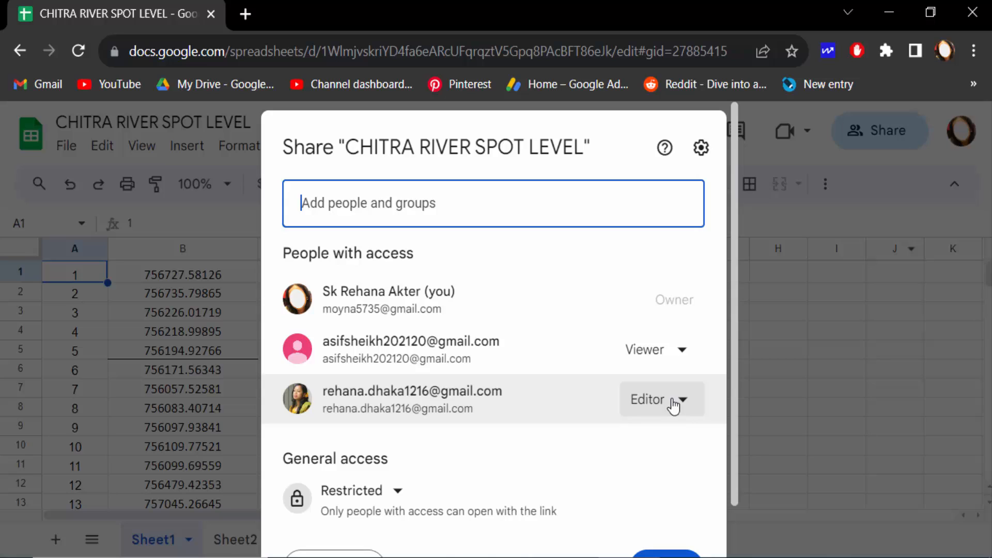
{"action": "mouse_move", "coordinate": [658, 349]}
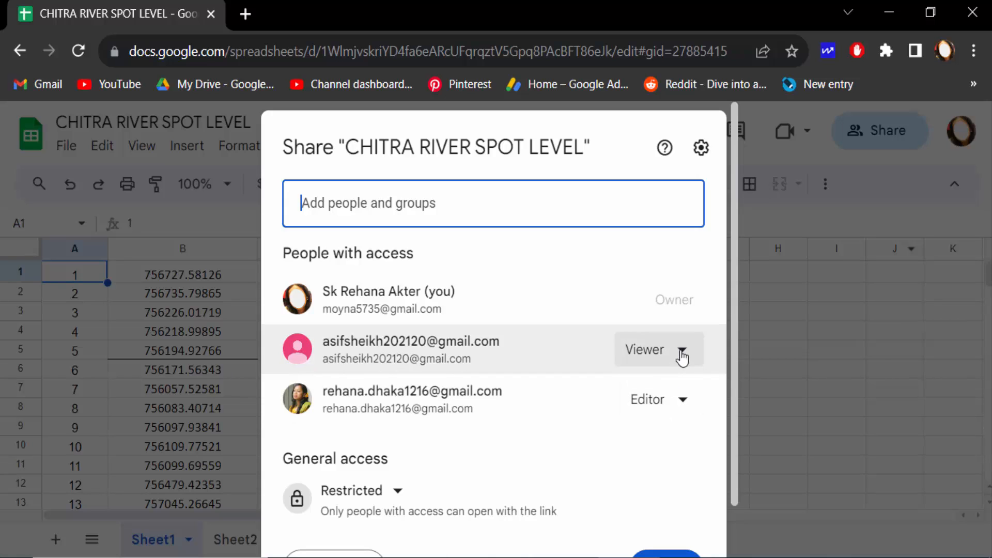
{"action": "left_click", "coordinate": [645, 350]}
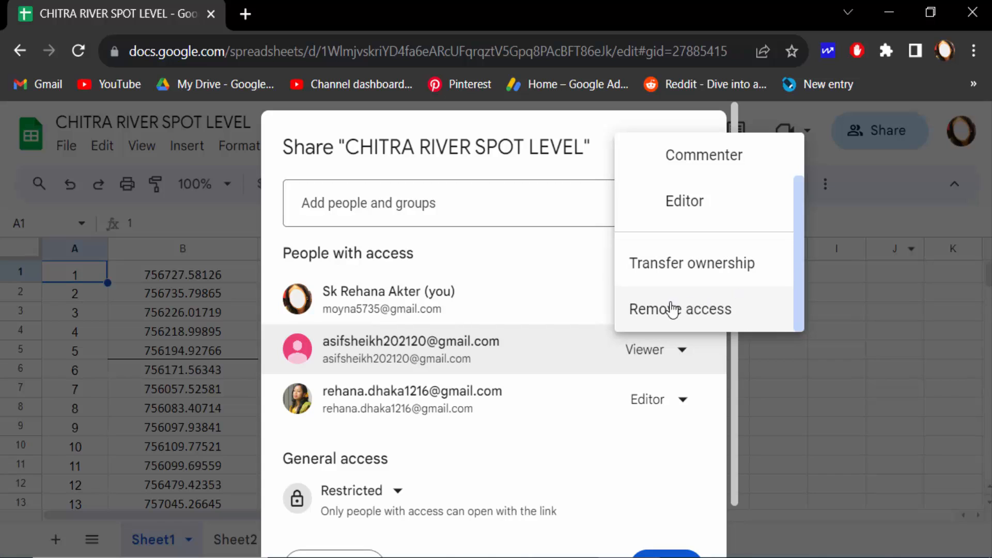
{"action": "mouse_move", "coordinate": [689, 315]}
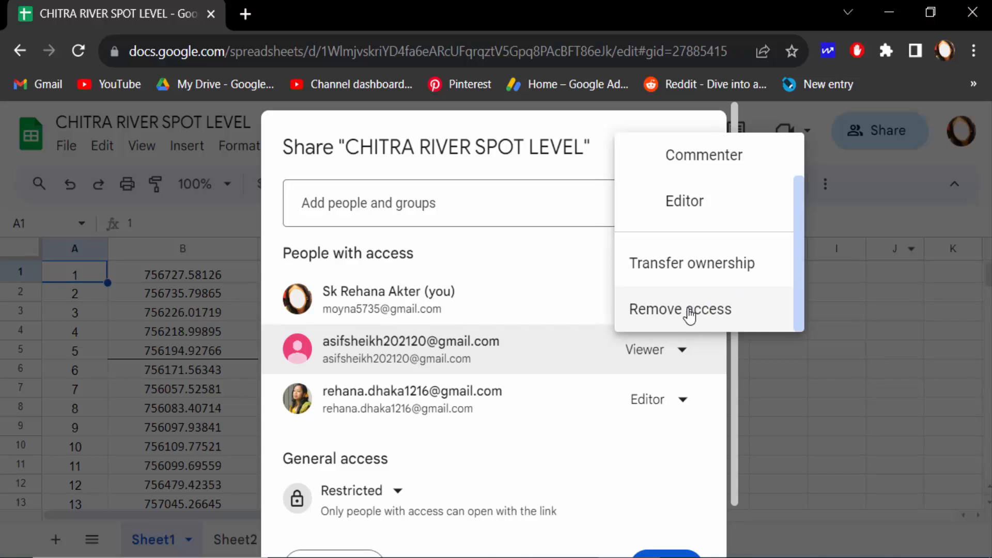
{"action": "left_click", "coordinate": [680, 309]}
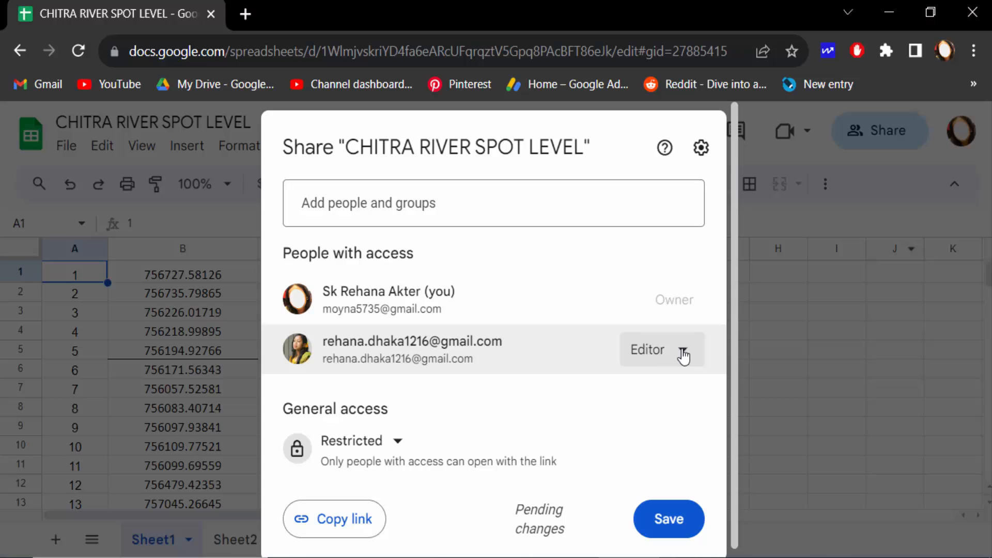
{"action": "mouse_move", "coordinate": [630, 362]}
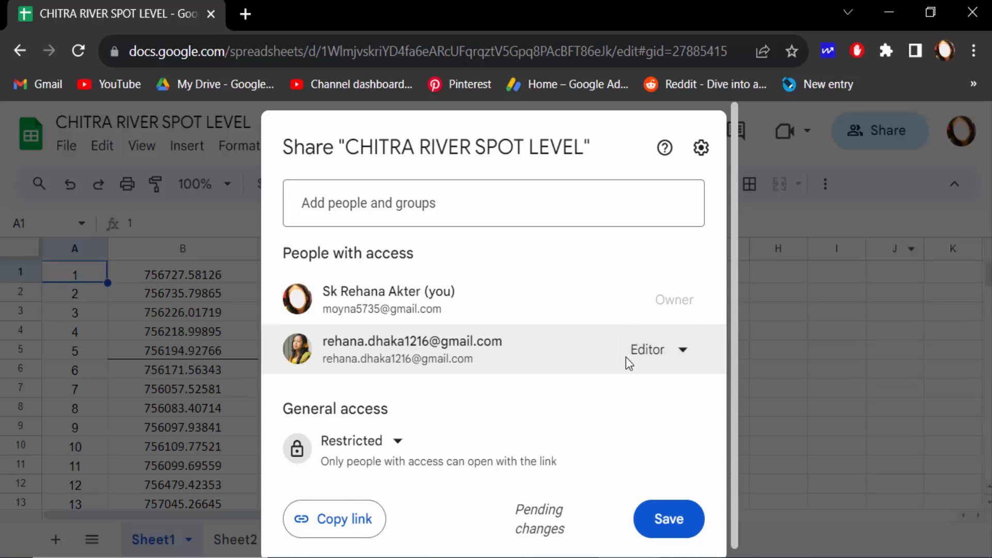
Remove the editor's access, save the sharing changes, and reopen Share to verify
{"action": "left_click", "coordinate": [657, 349]}
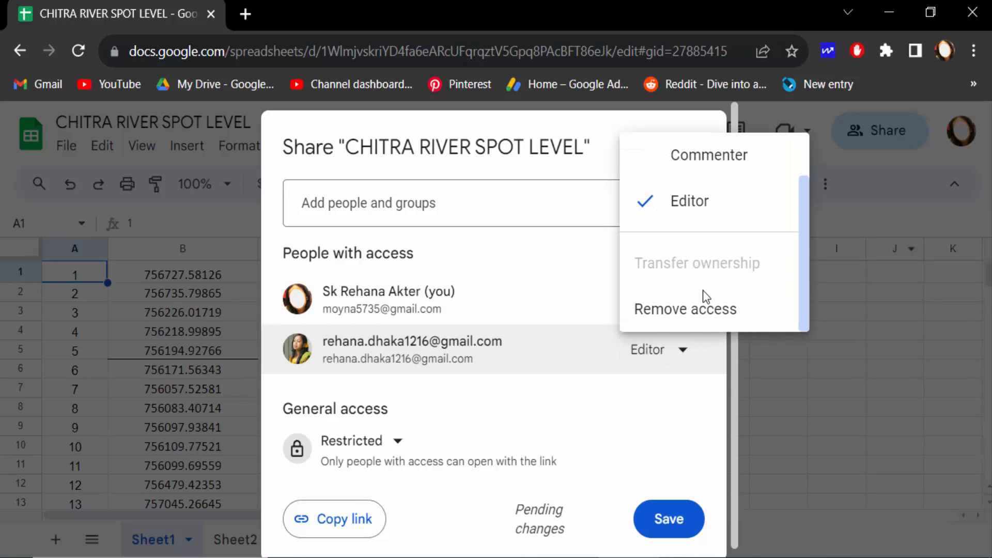
{"action": "mouse_move", "coordinate": [685, 309]}
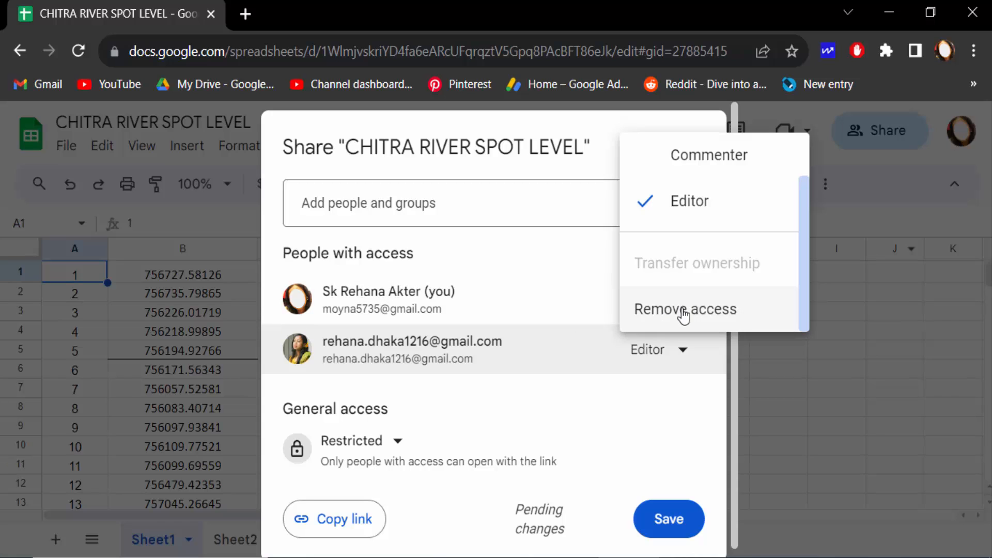
{"action": "left_click", "coordinate": [685, 309]}
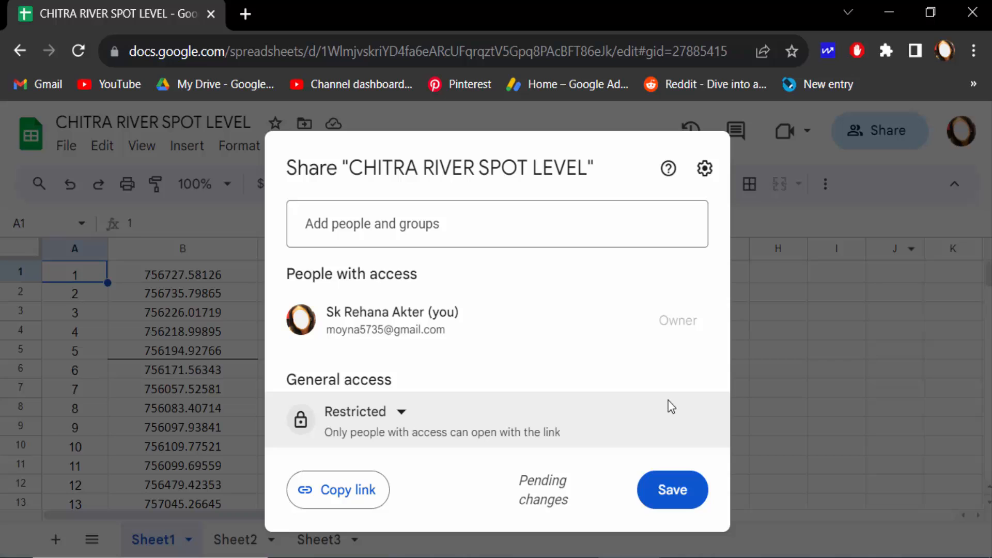
{"action": "left_click", "coordinate": [672, 489]}
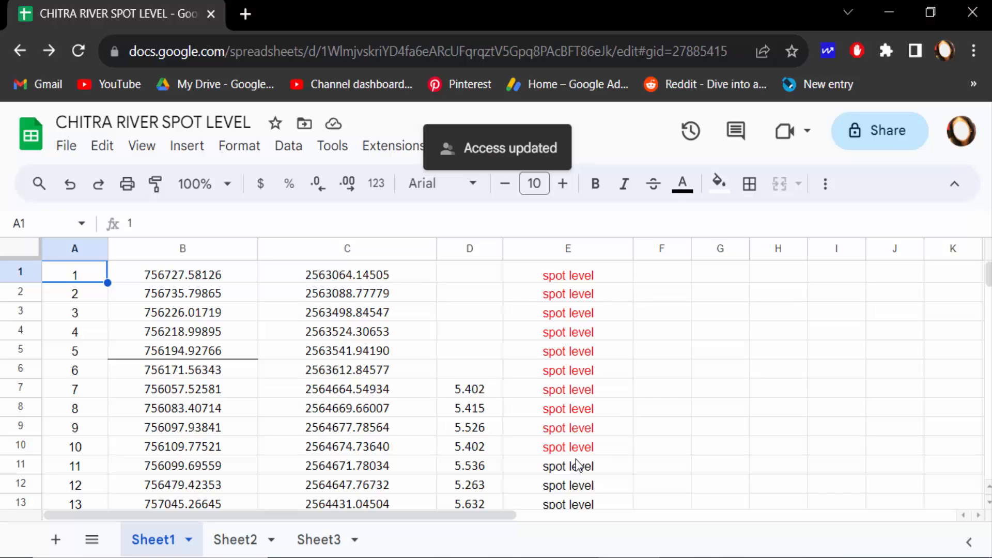
{"action": "mouse_move", "coordinate": [880, 131]}
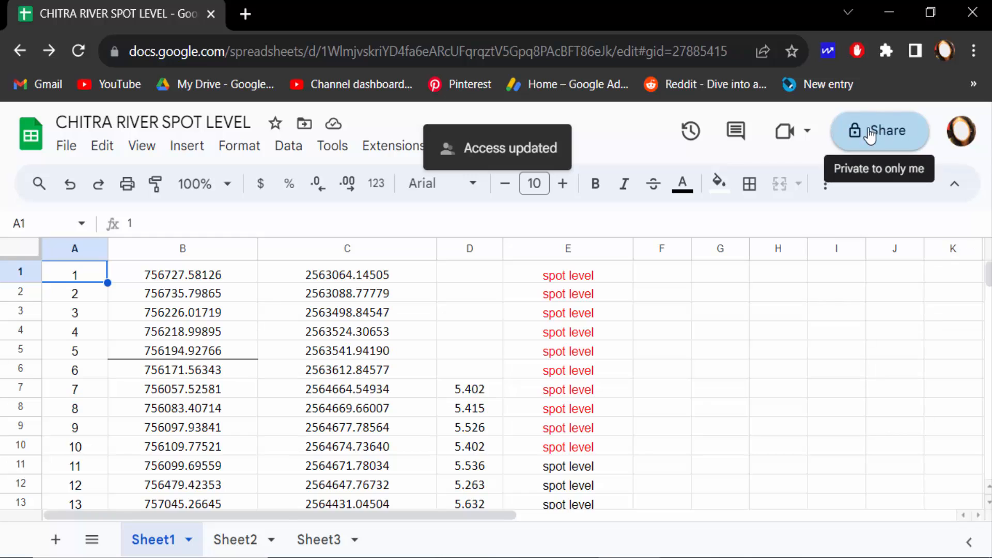
{"action": "left_click", "coordinate": [879, 130]}
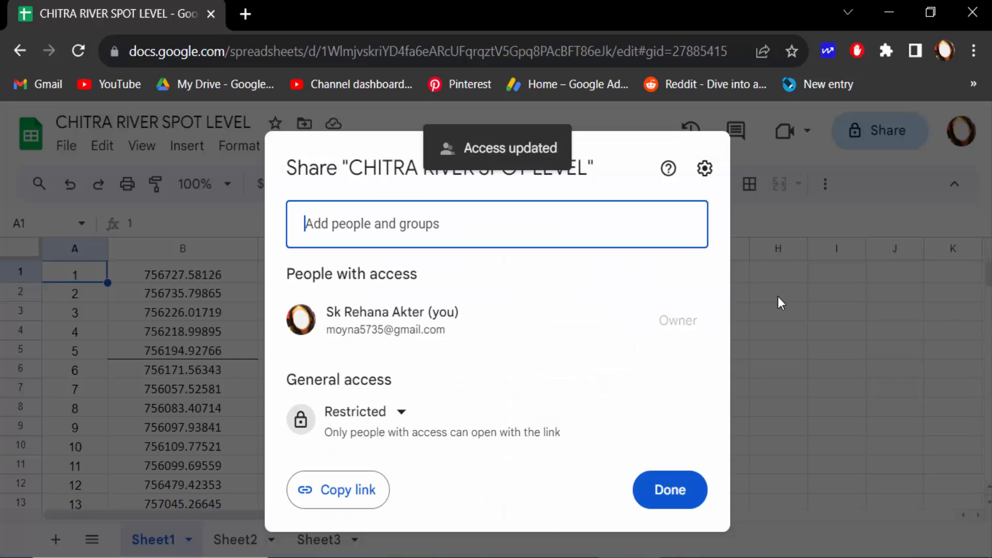
{"action": "mouse_move", "coordinate": [680, 323]}
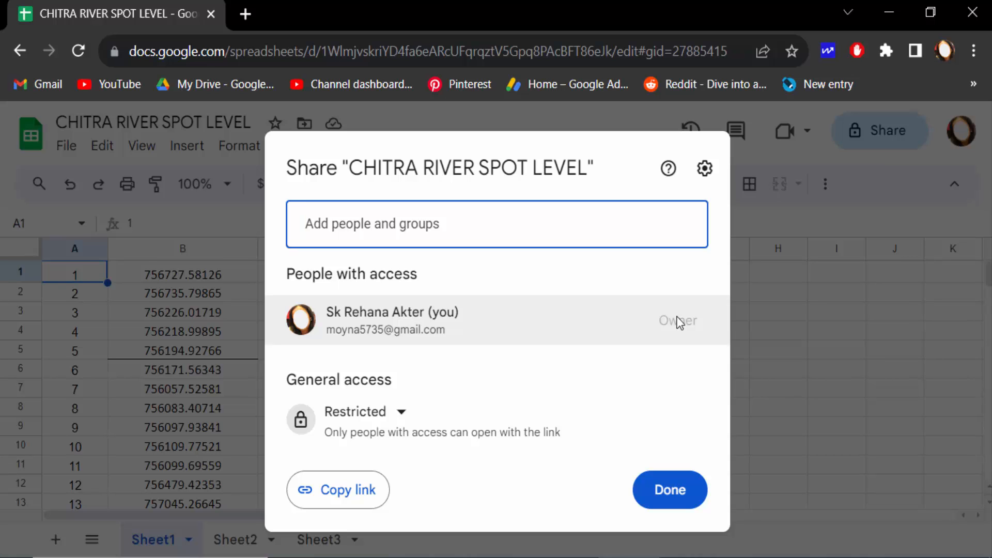
Close the Share dialog with only the owner listed
{"action": "left_click", "coordinate": [670, 490]}
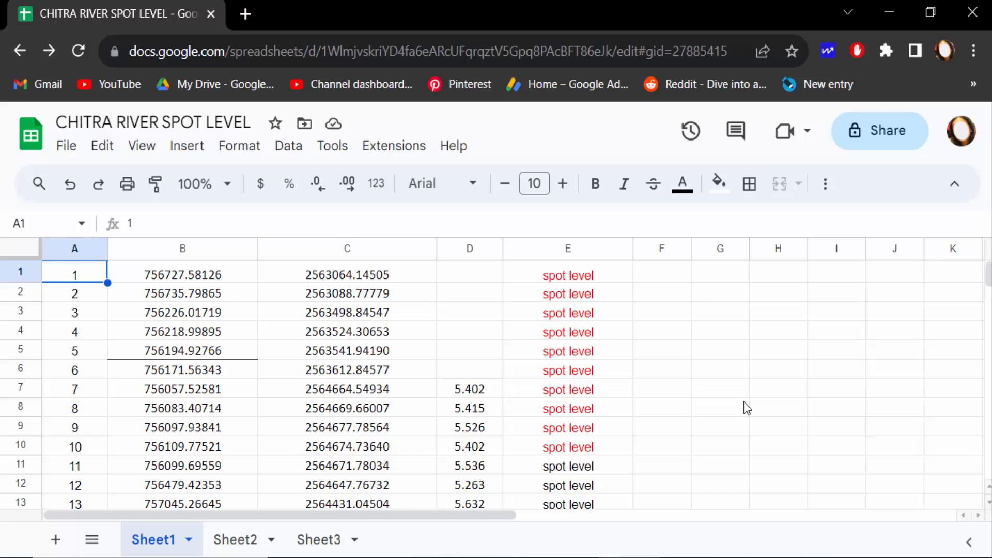